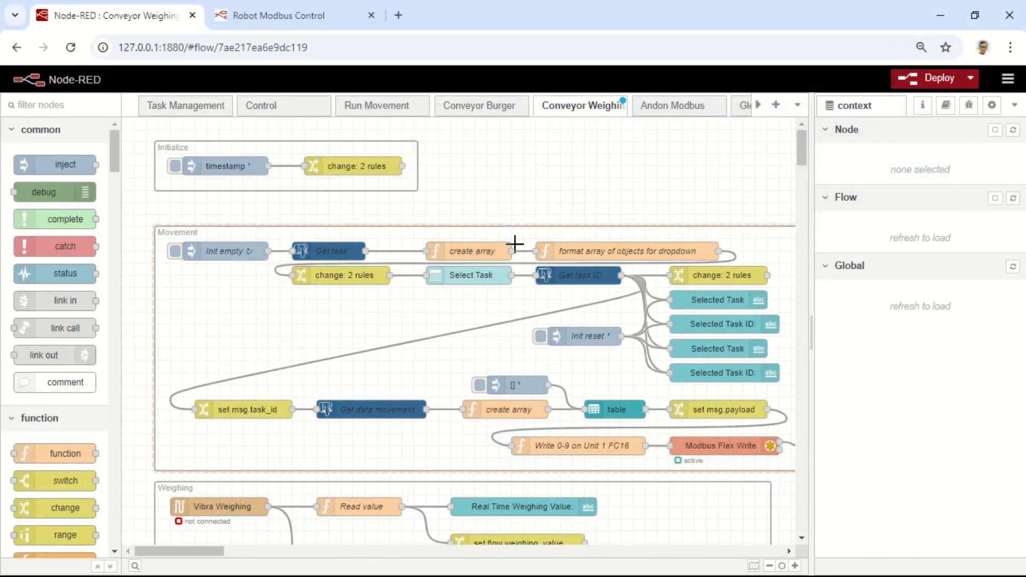
Show the Robot Modbus Control dashboard and scroll from List Movement down to the Run panel.
scroll("down", 3)
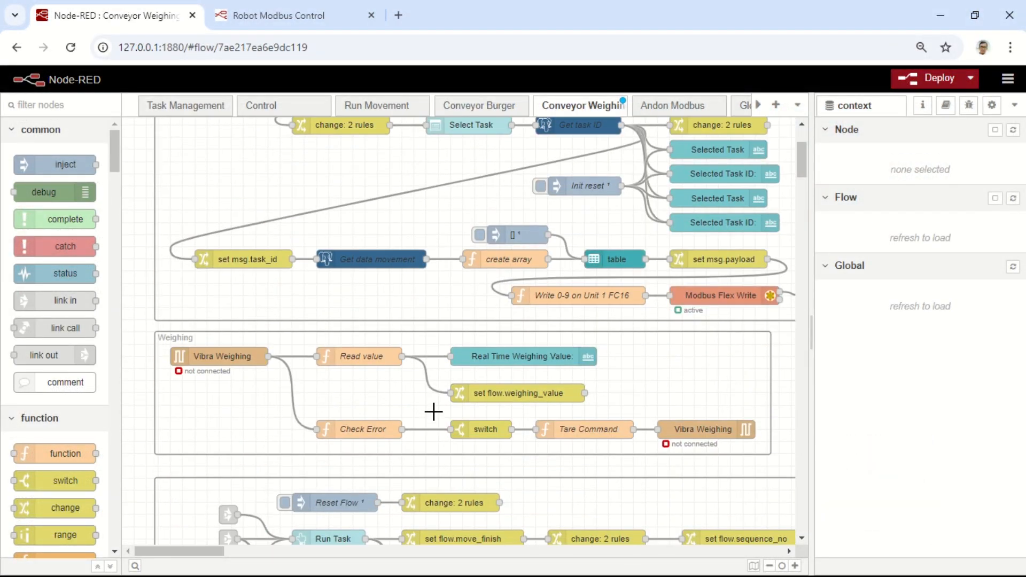
scroll("down", 3)
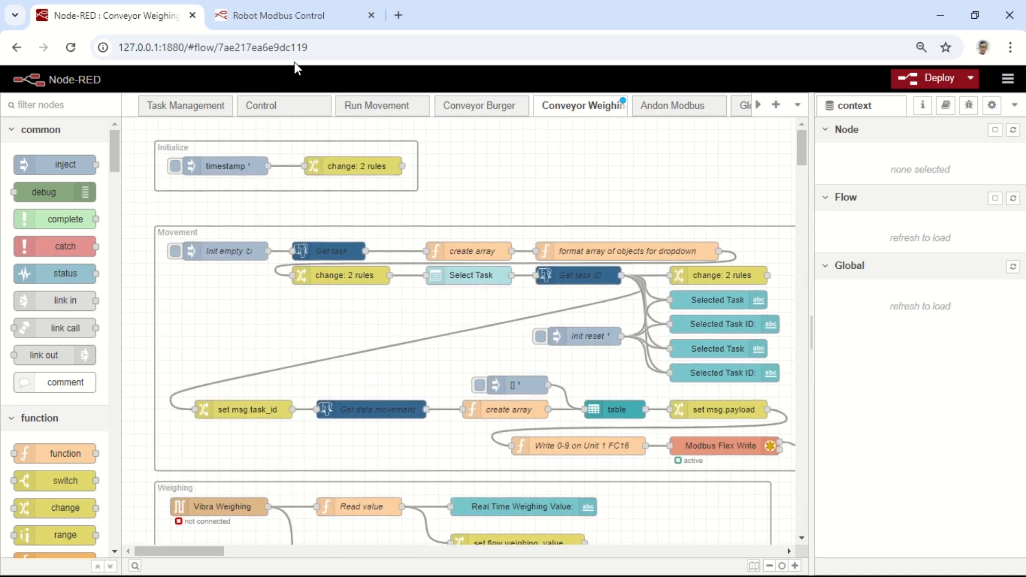
left_click(282, 15)
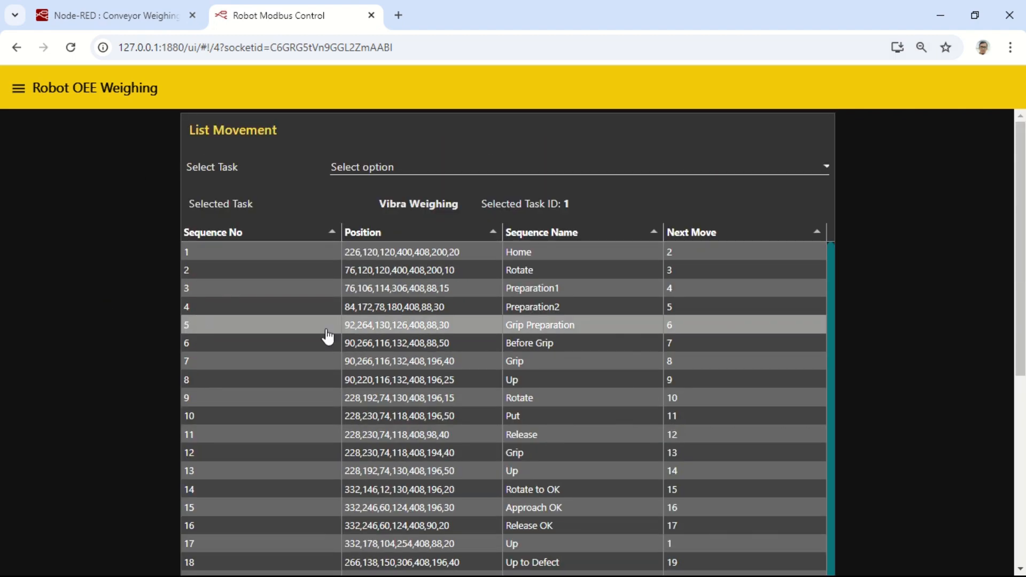
scroll("down", 3)
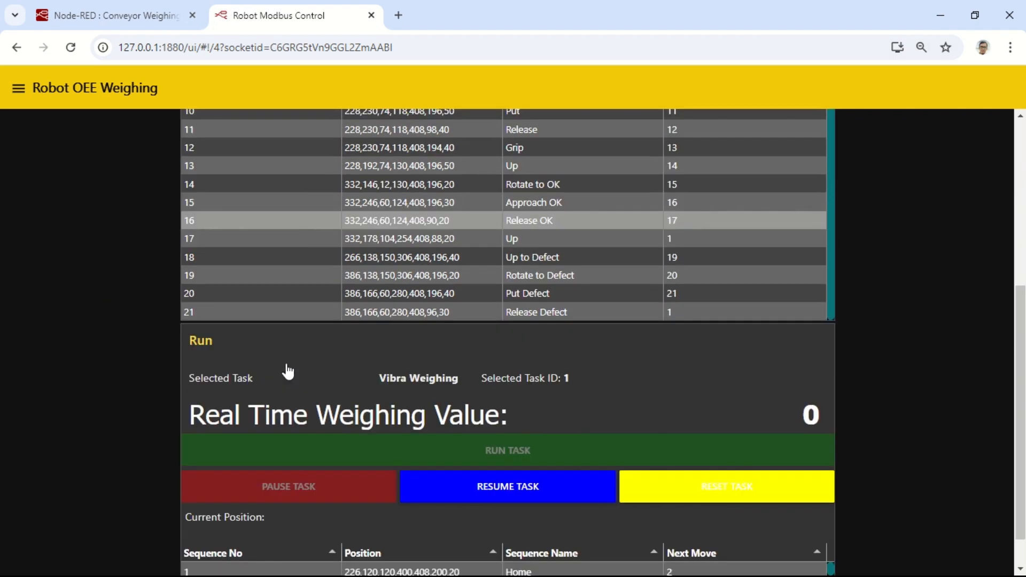
scroll("down", 3)
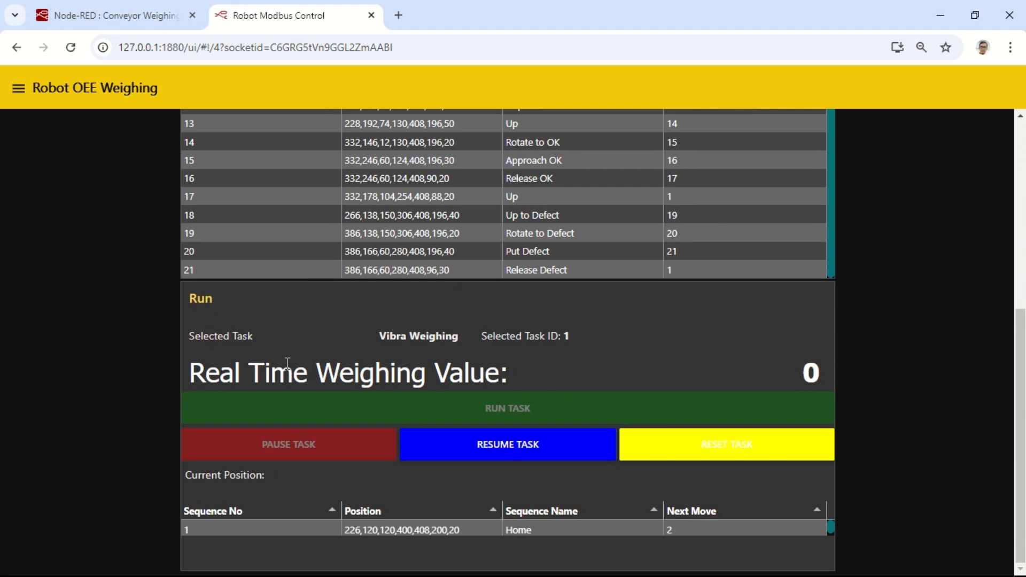